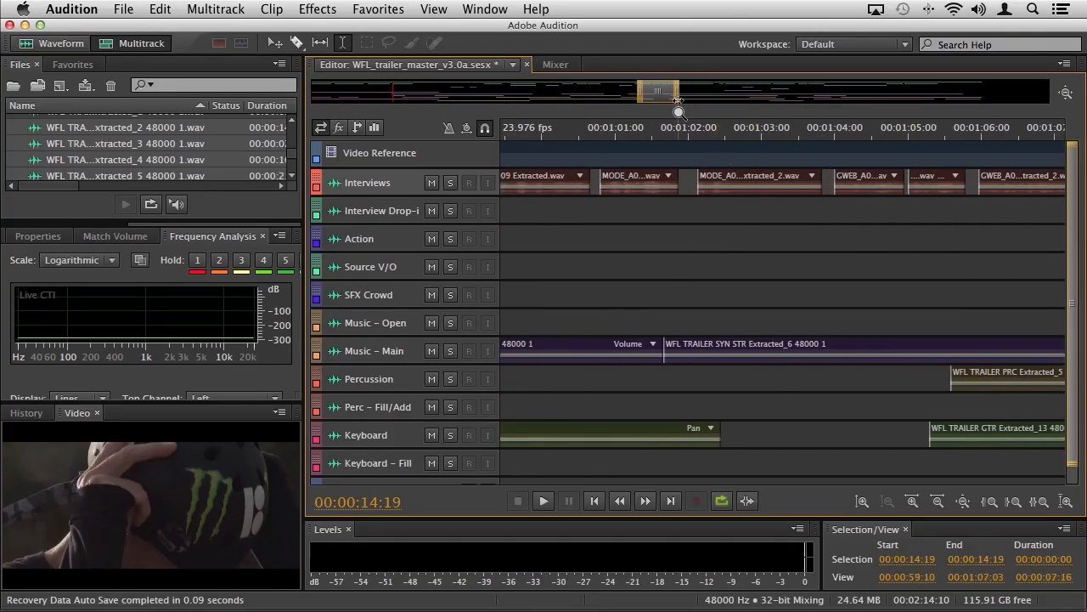
- Select the first two Interviews clips and merge them into a single clip via Merge Clips
{"action": "left_click_drag", "start_coordinate": [660, 91], "coordinate": [574, 92]}
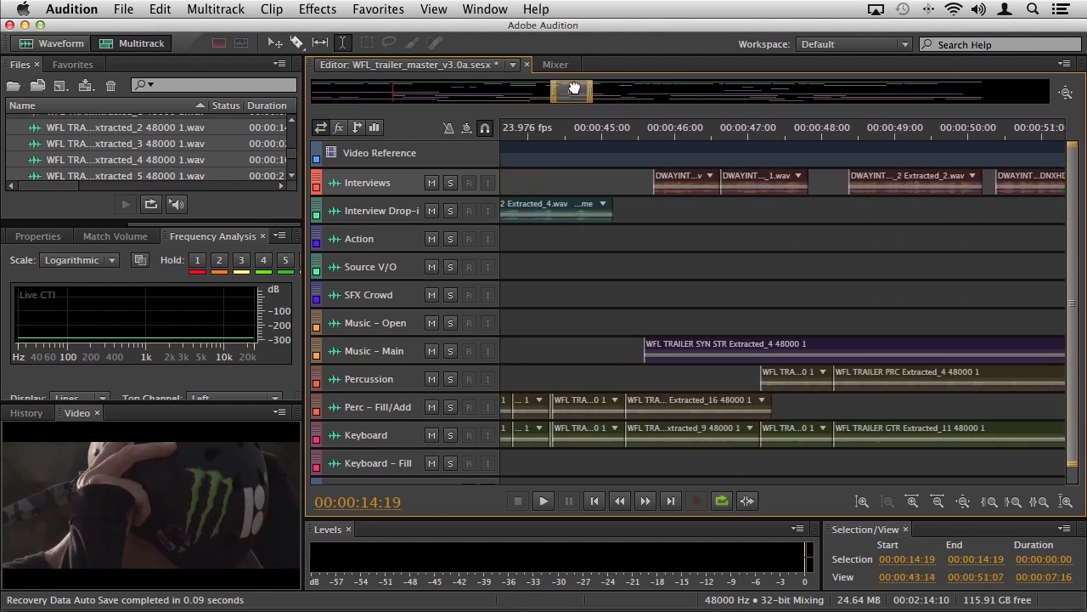
{"action": "mouse_move", "coordinate": [703, 124]}
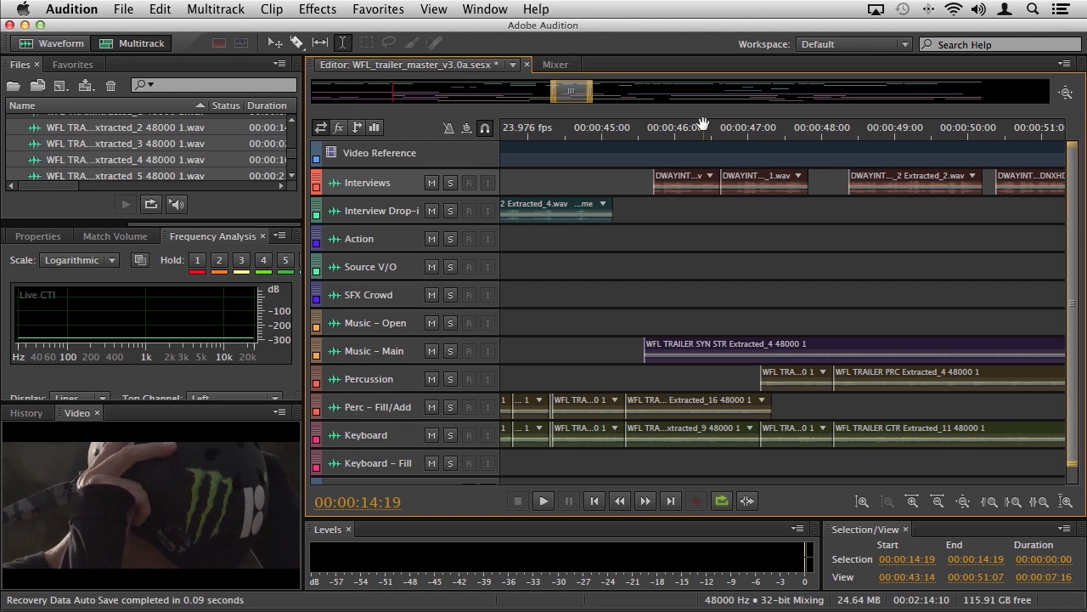
{"action": "mouse_move", "coordinate": [819, 187]}
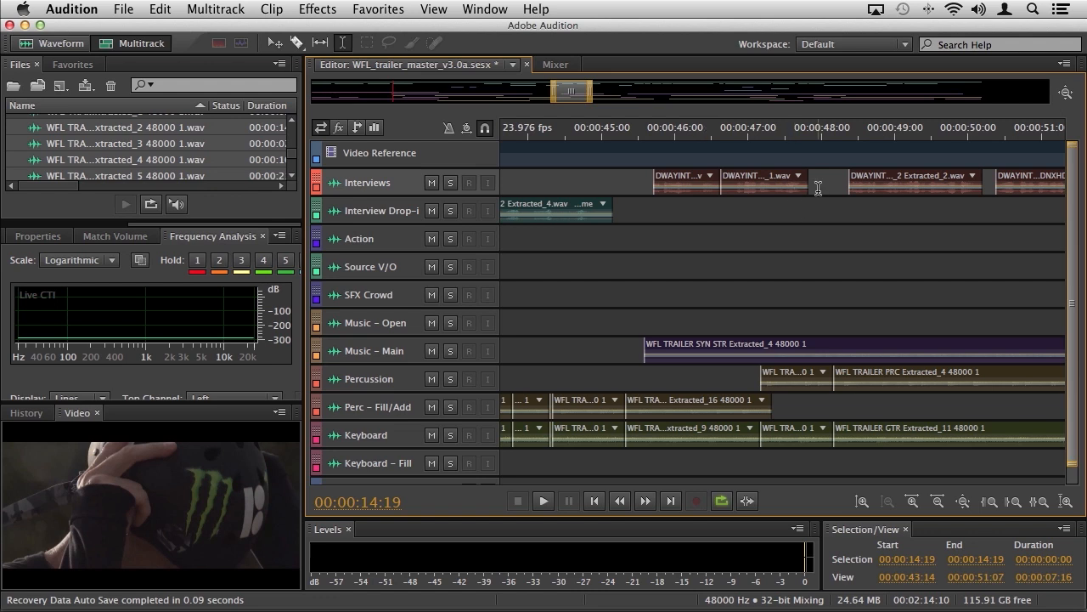
{"action": "left_click", "coordinate": [695, 191]}
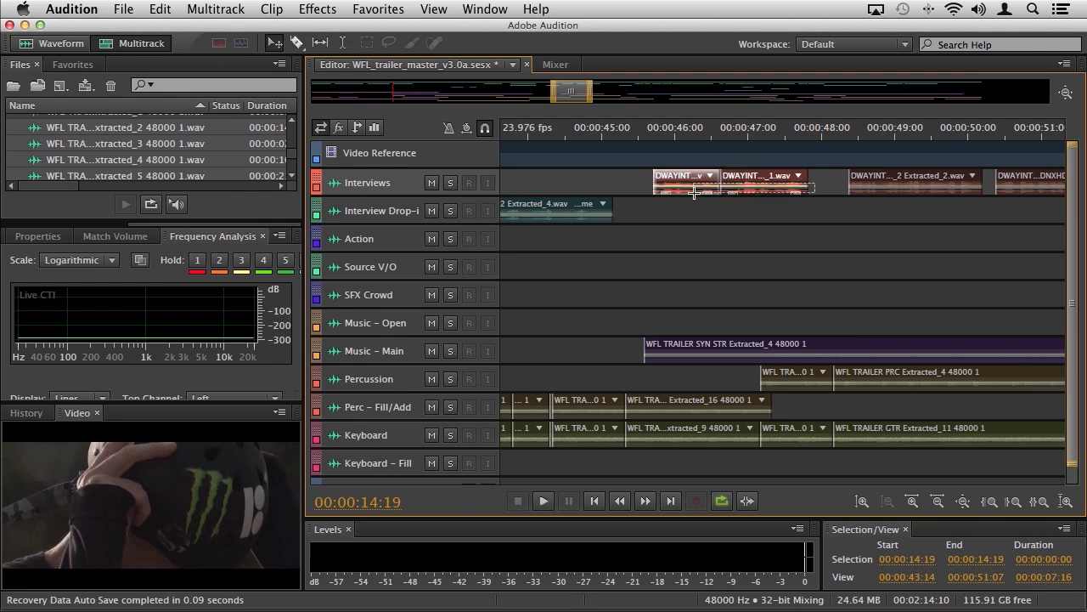
{"action": "right_click", "coordinate": [693, 194]}
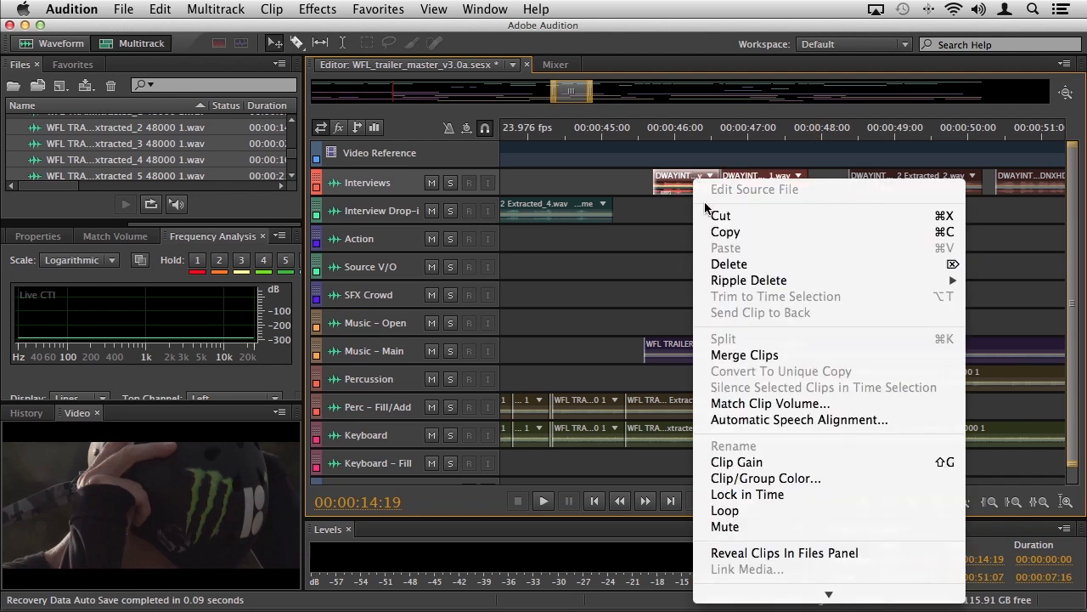
{"action": "left_click", "coordinate": [745, 355]}
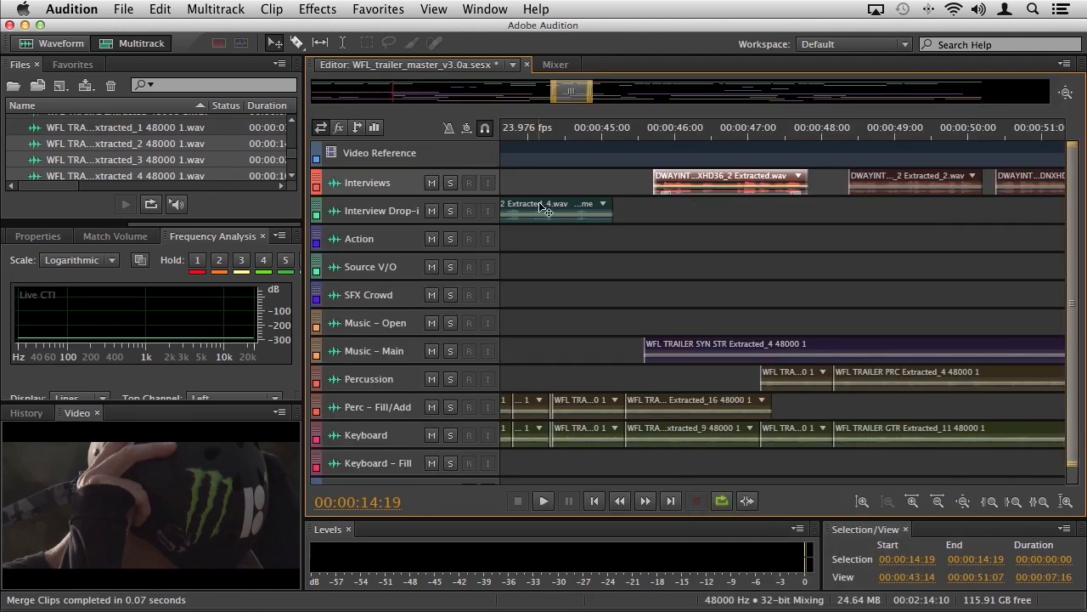
{"action": "mouse_move", "coordinate": [533, 189]}
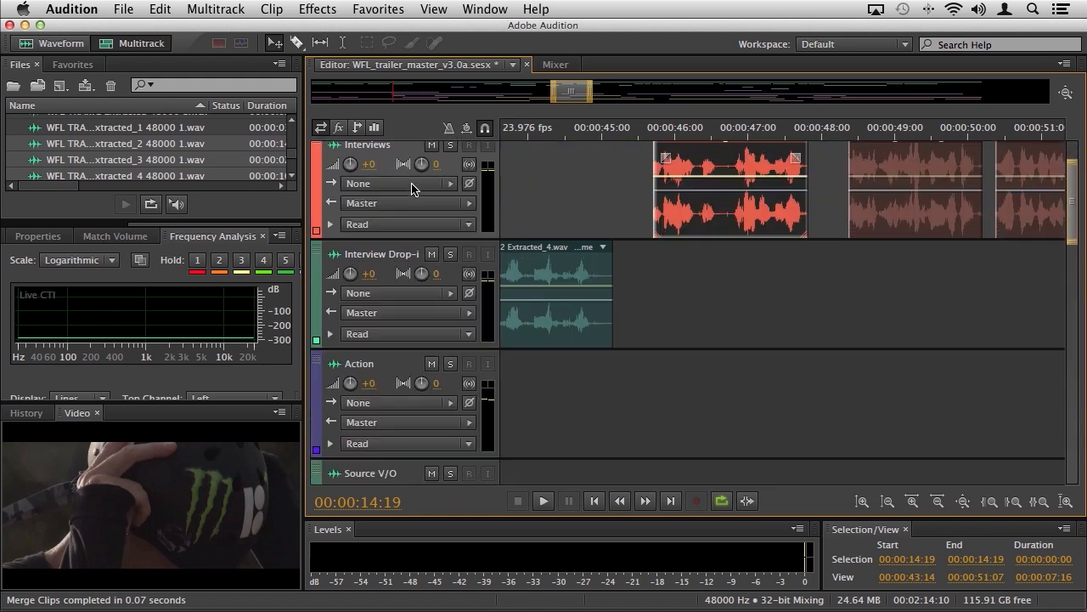
- Apply Spline Curves to the merged clip's volume keyframes and play the session back
{"action": "scroll", "scroll_direction": "up", "scroll_amount": 3}
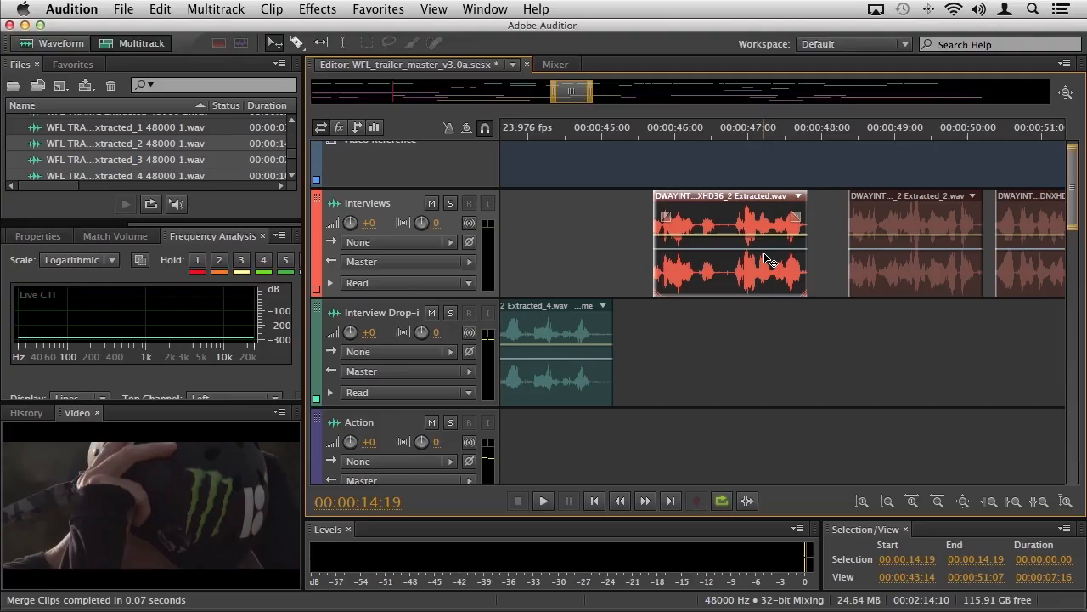
{"action": "mouse_move", "coordinate": [697, 244]}
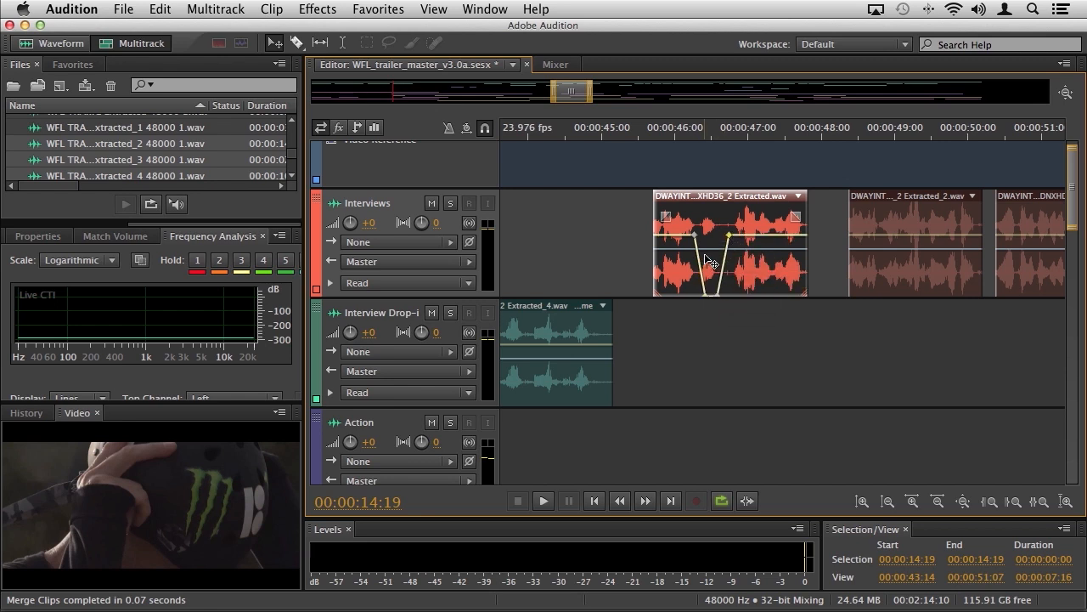
{"action": "mouse_move", "coordinate": [705, 257]}
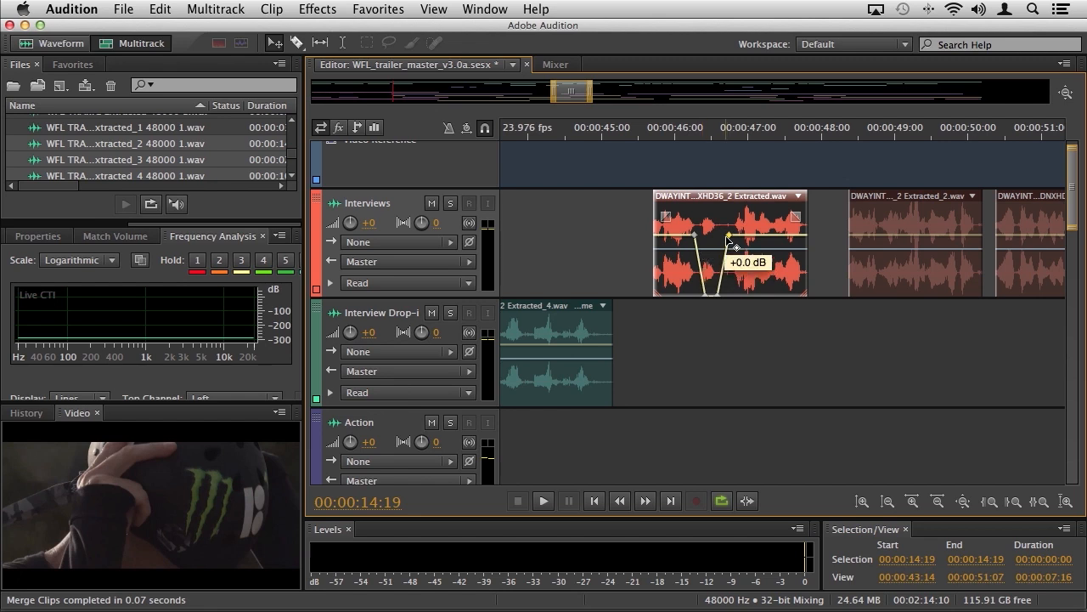
{"action": "mouse_move", "coordinate": [734, 241]}
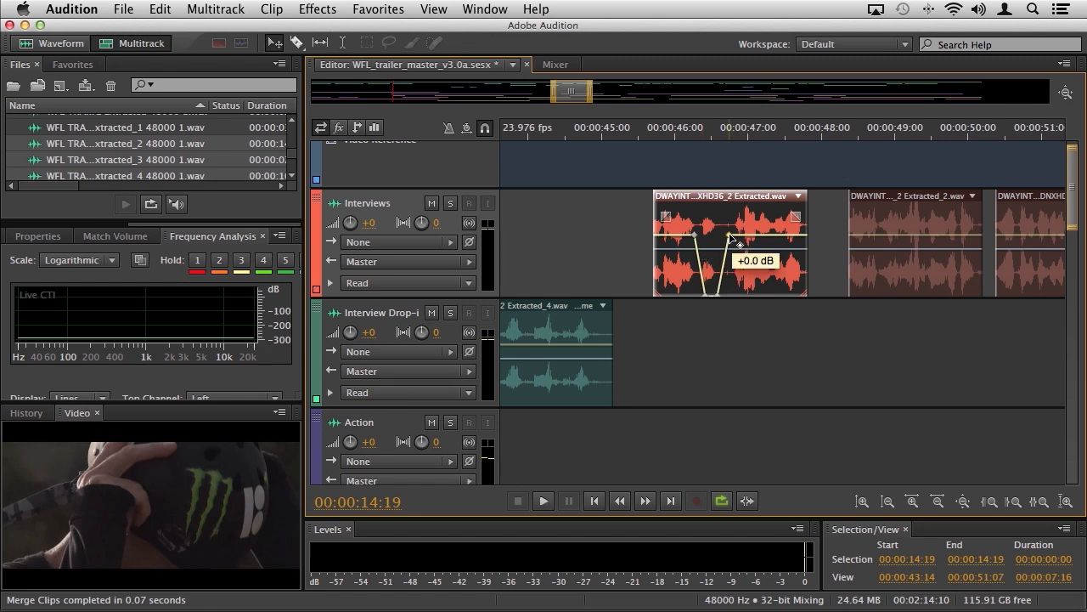
{"action": "right_click", "coordinate": [734, 238]}
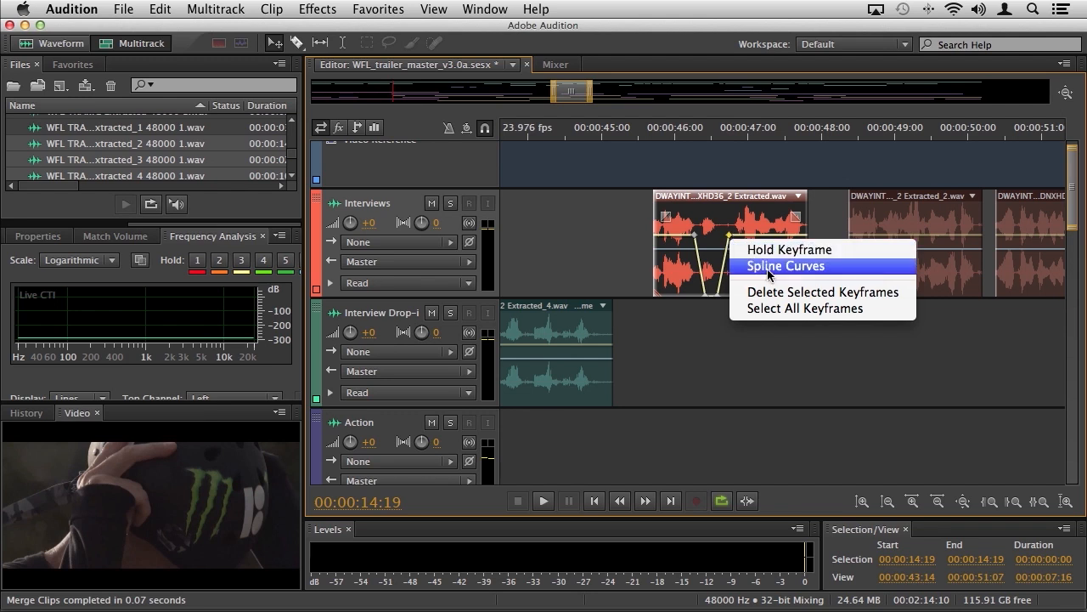
{"action": "left_click", "coordinate": [785, 265]}
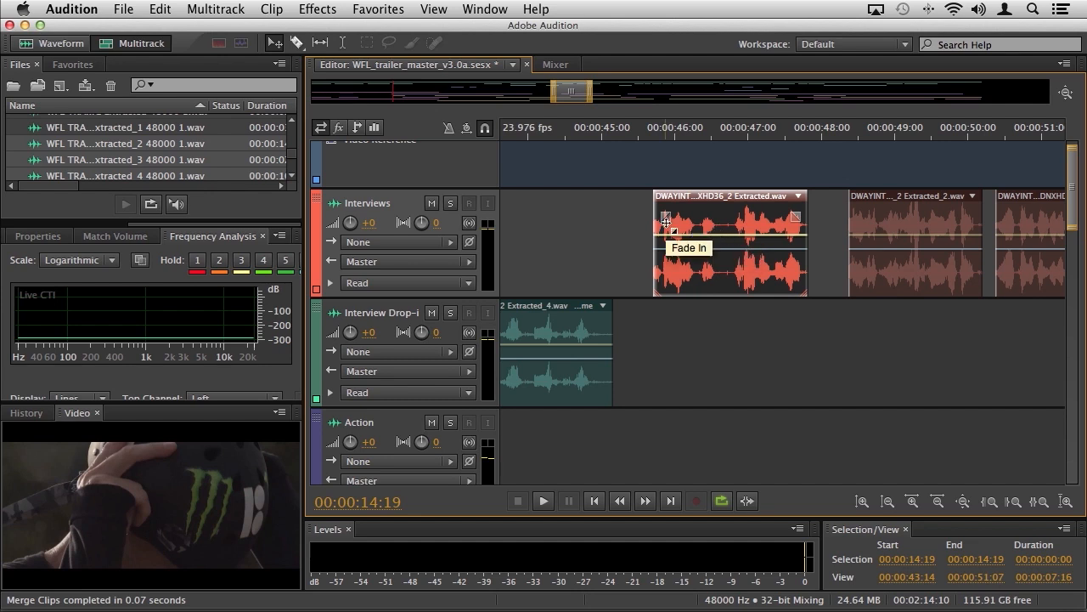
{"action": "left_click", "coordinate": [887, 499]}
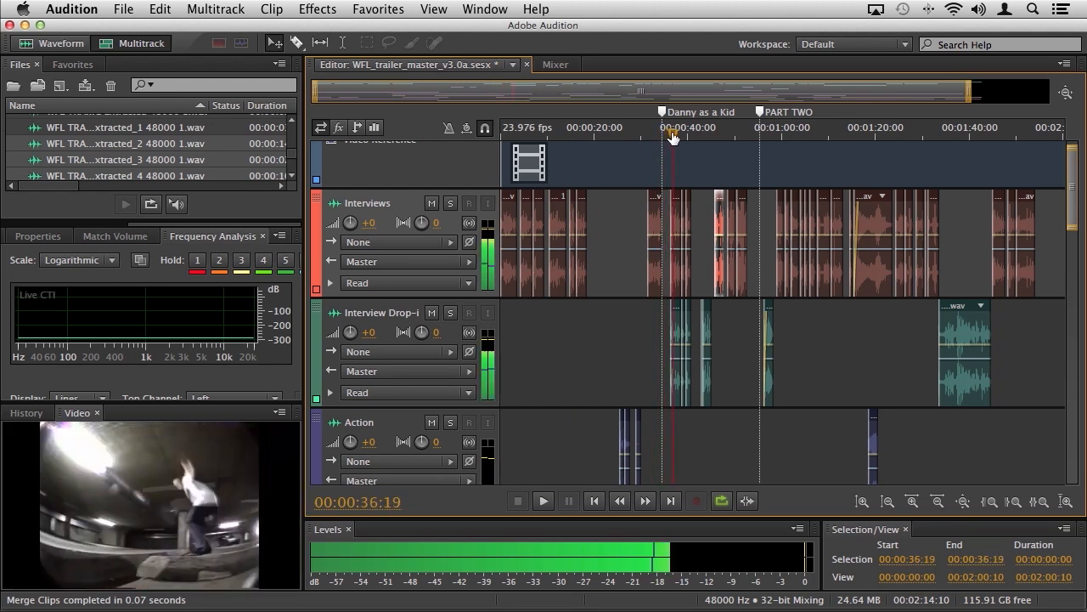
- Solo the Interviews track, audition the passage near 46 seconds and mark the filler-word range
{"action": "left_click", "coordinate": [720, 136]}
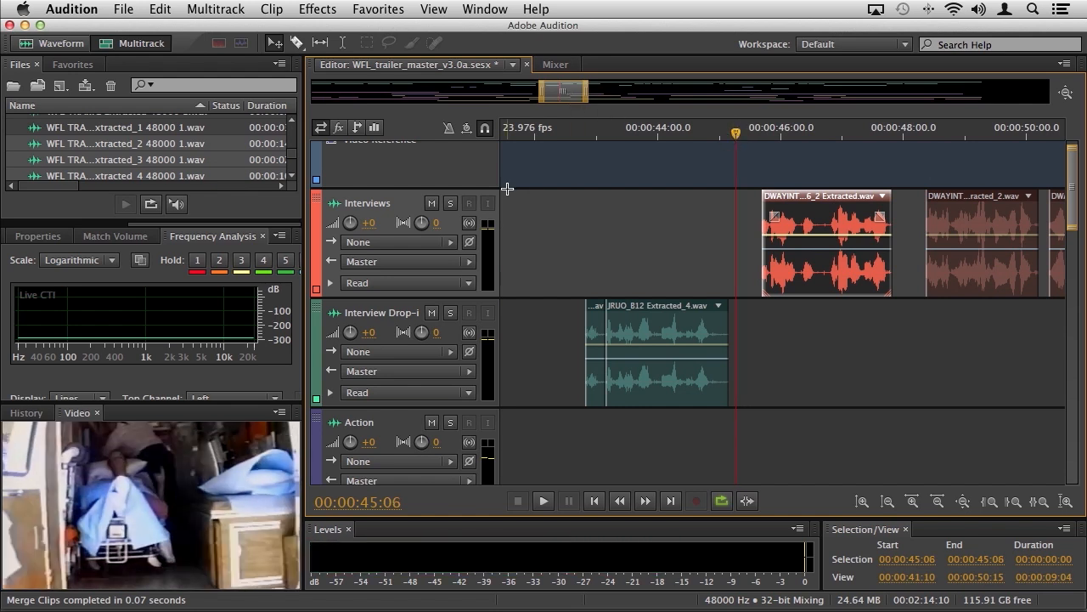
{"action": "left_click", "coordinate": [448, 204]}
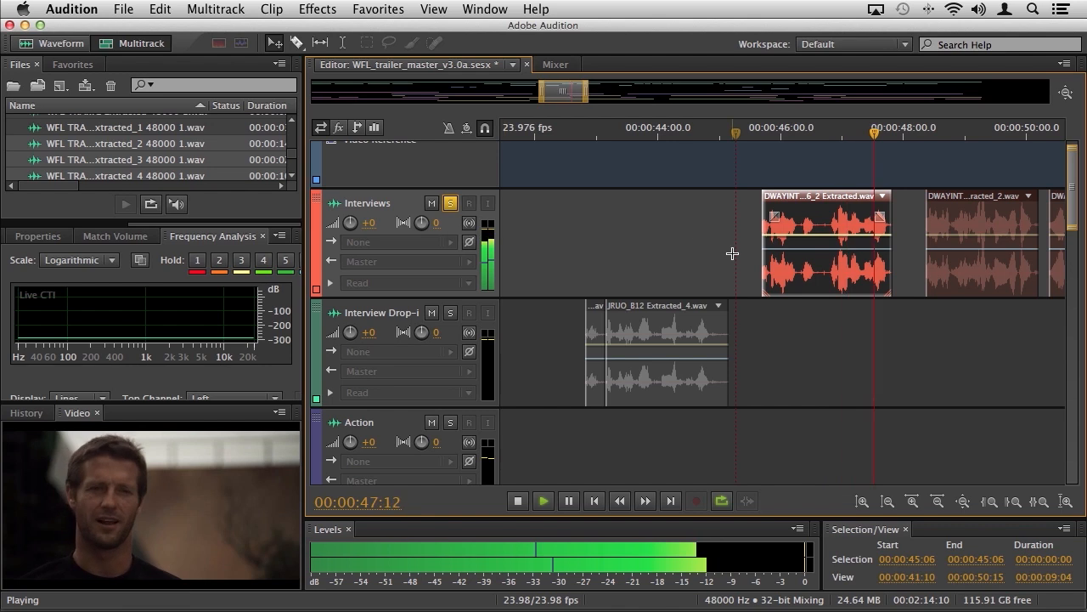
{"action": "left_click", "coordinate": [517, 500]}
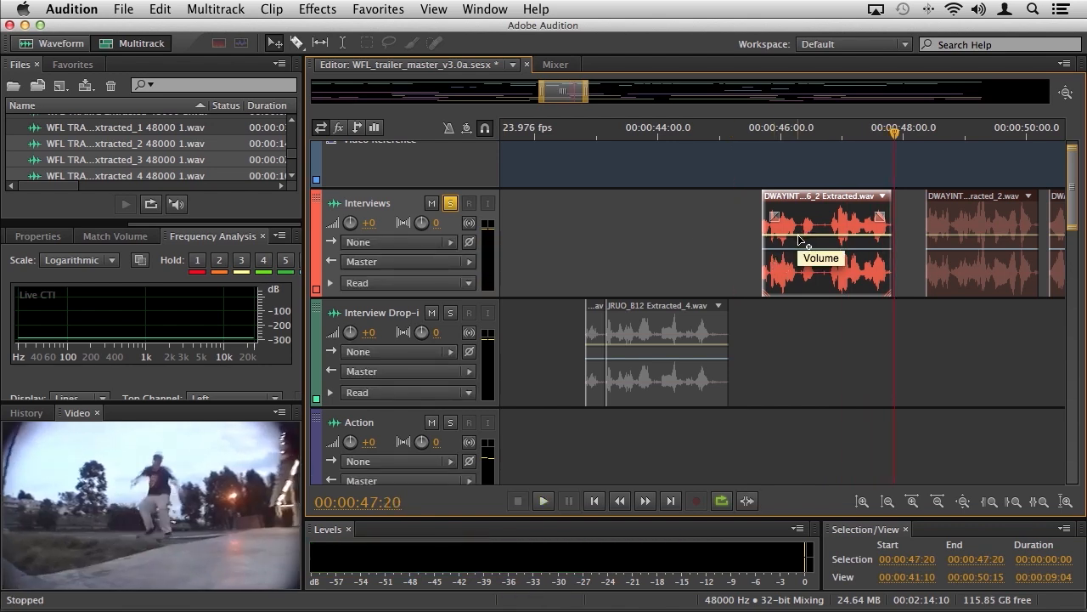
{"action": "mouse_move", "coordinate": [824, 299]}
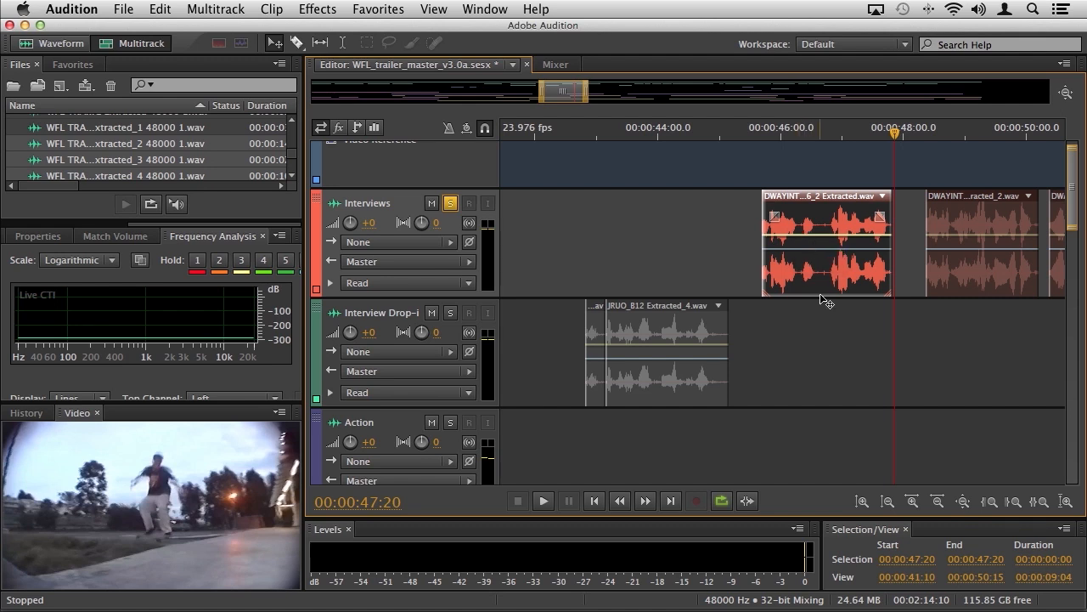
{"action": "mouse_move", "coordinate": [842, 222]}
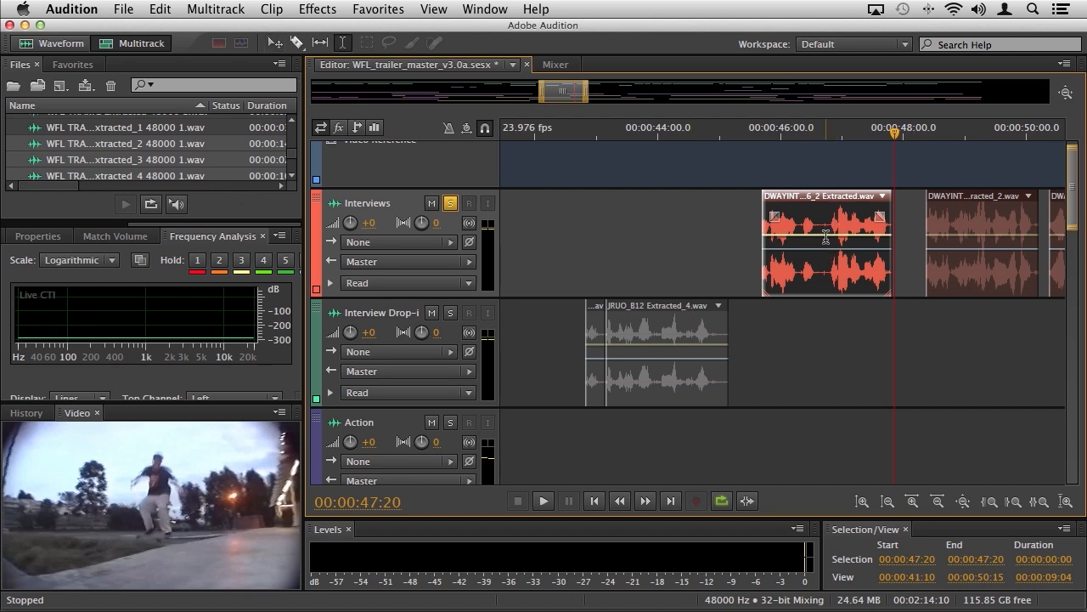
{"action": "left_click", "coordinate": [805, 127]}
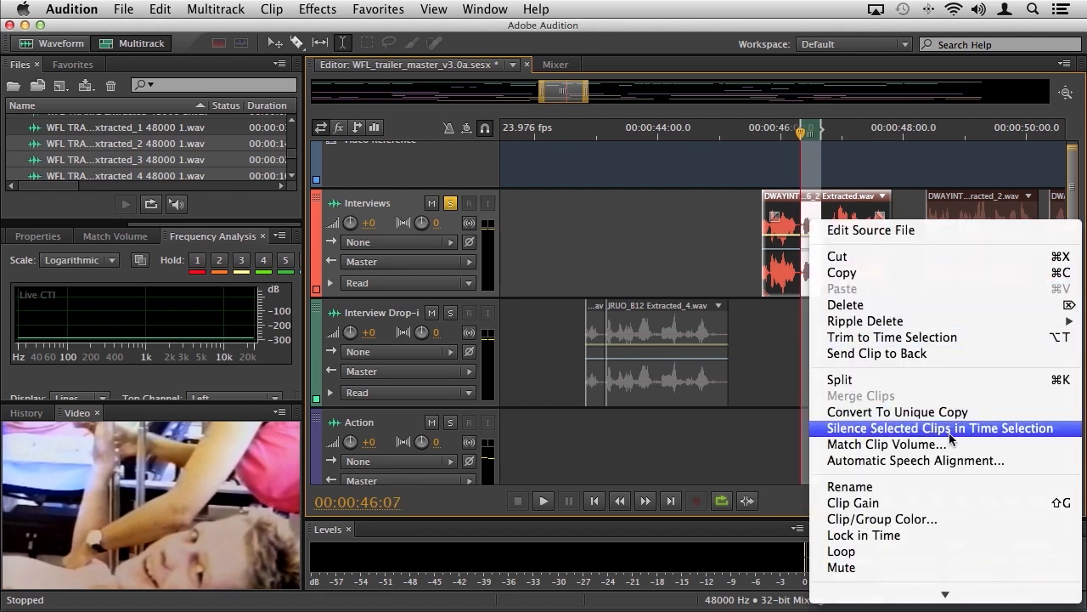
{"action": "mouse_move", "coordinate": [1010, 435]}
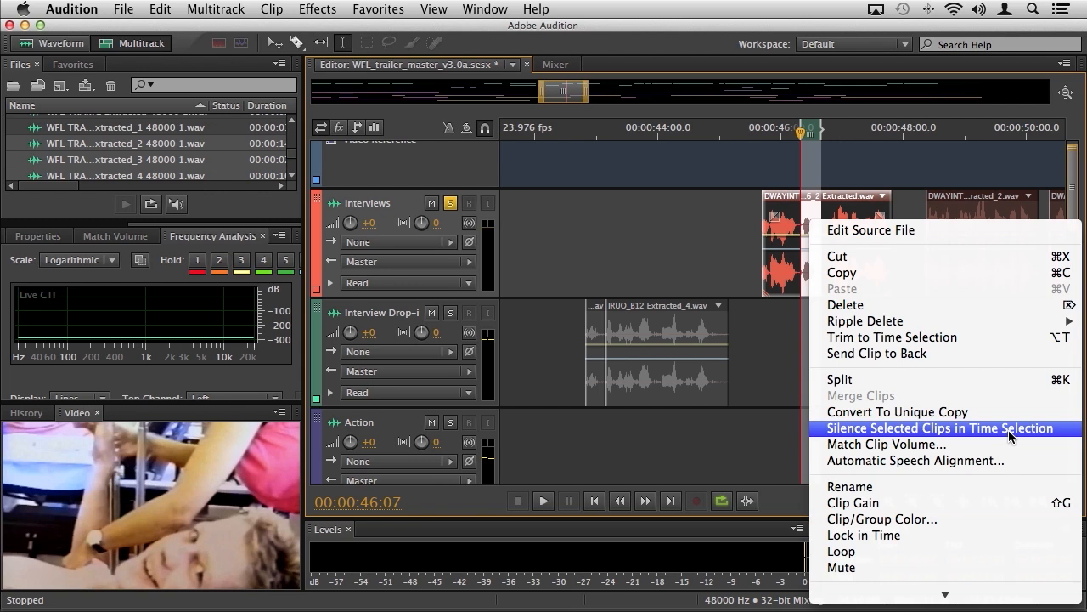
- Silence the selected filler-word range and replay the passage from just before 46 seconds
{"action": "left_click", "coordinate": [940, 429]}
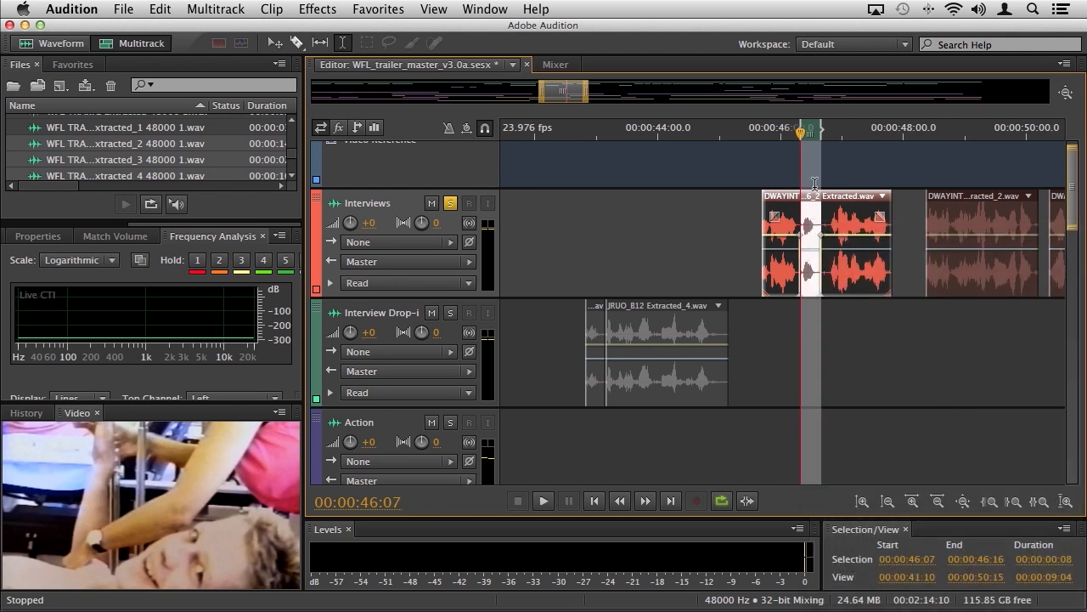
{"action": "left_click", "coordinate": [796, 127]}
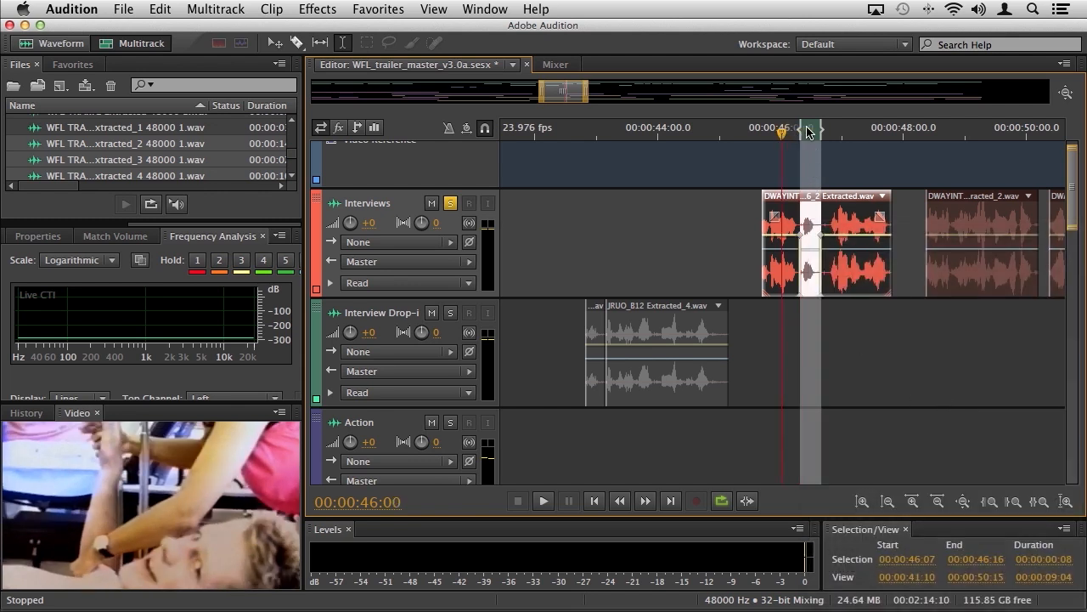
{"action": "left_click", "coordinate": [779, 128]}
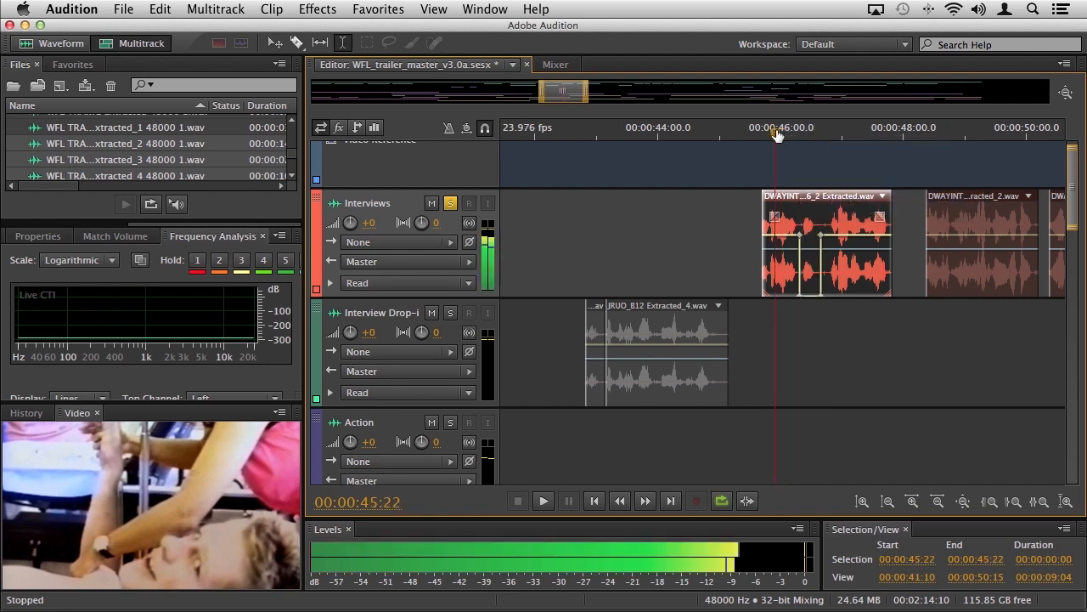
{"action": "left_click", "coordinate": [544, 500]}
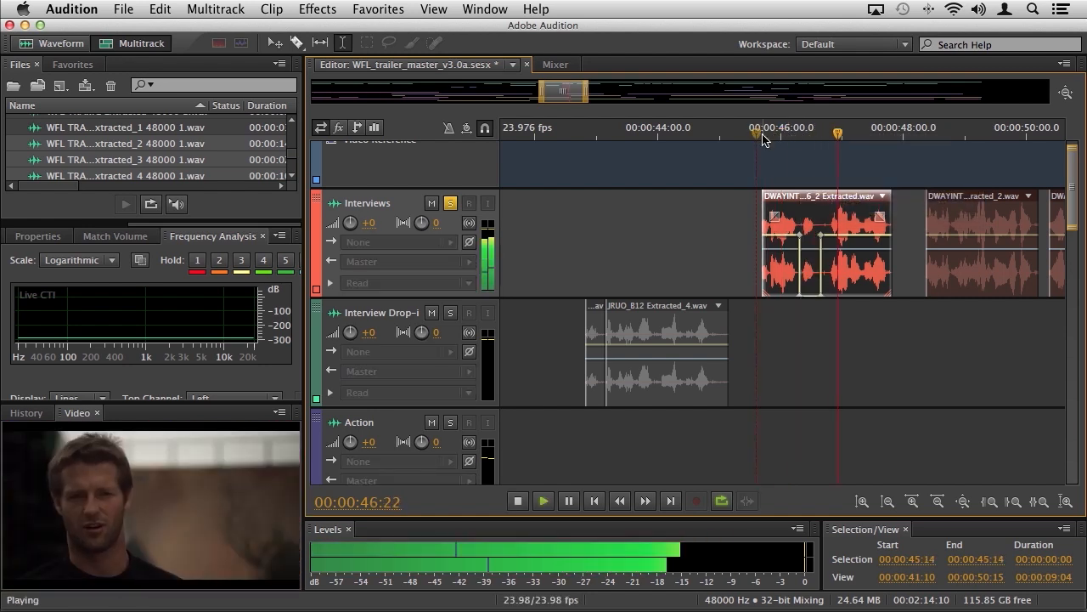
{"action": "left_click", "coordinate": [517, 500]}
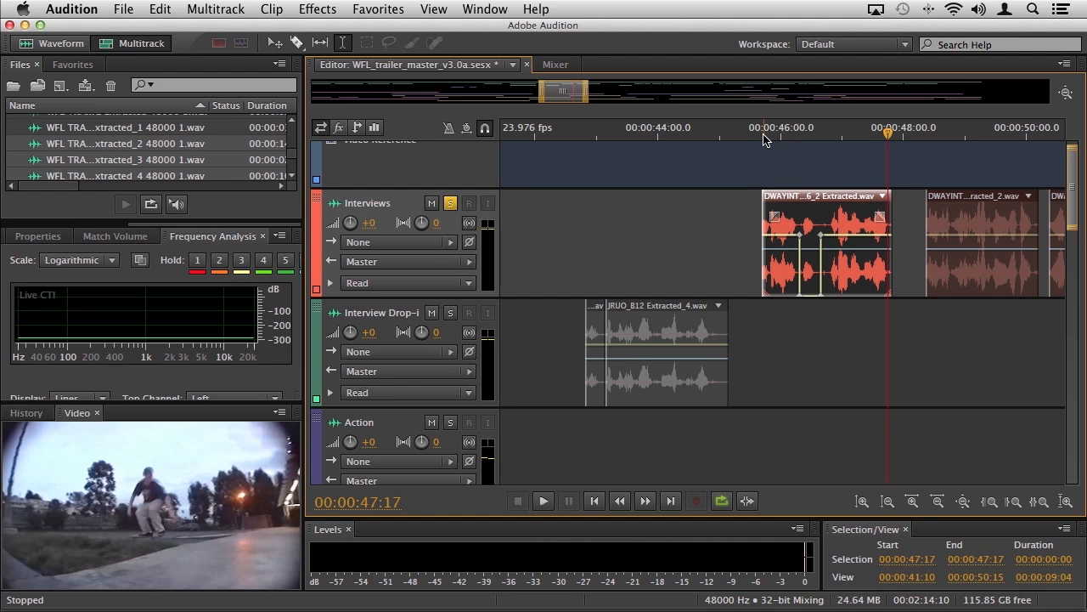
{"action": "mouse_move", "coordinate": [819, 139]}
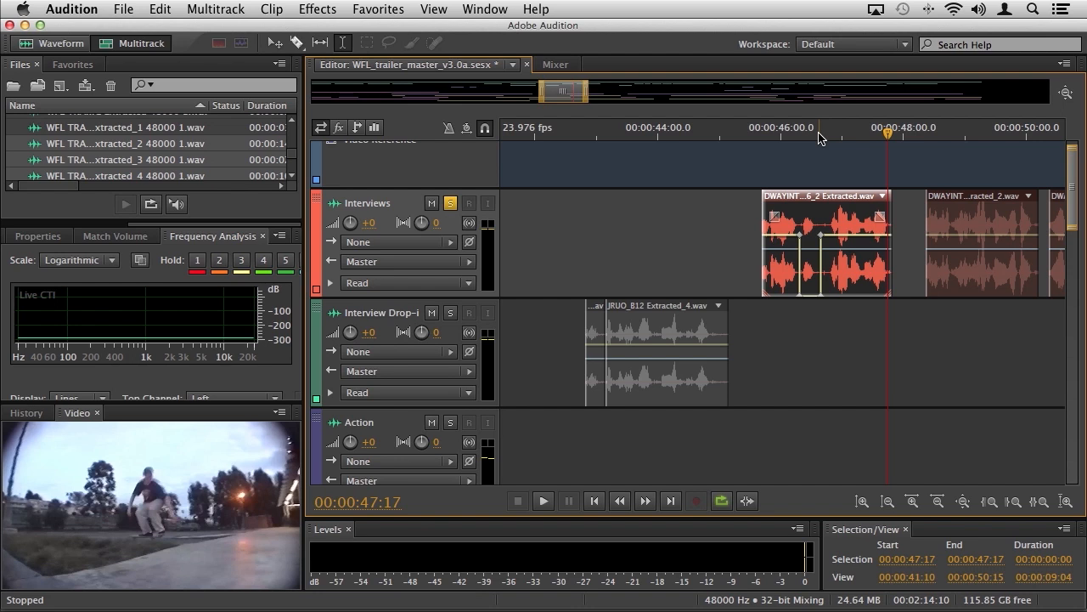
{"action": "mouse_move", "coordinate": [819, 138]}
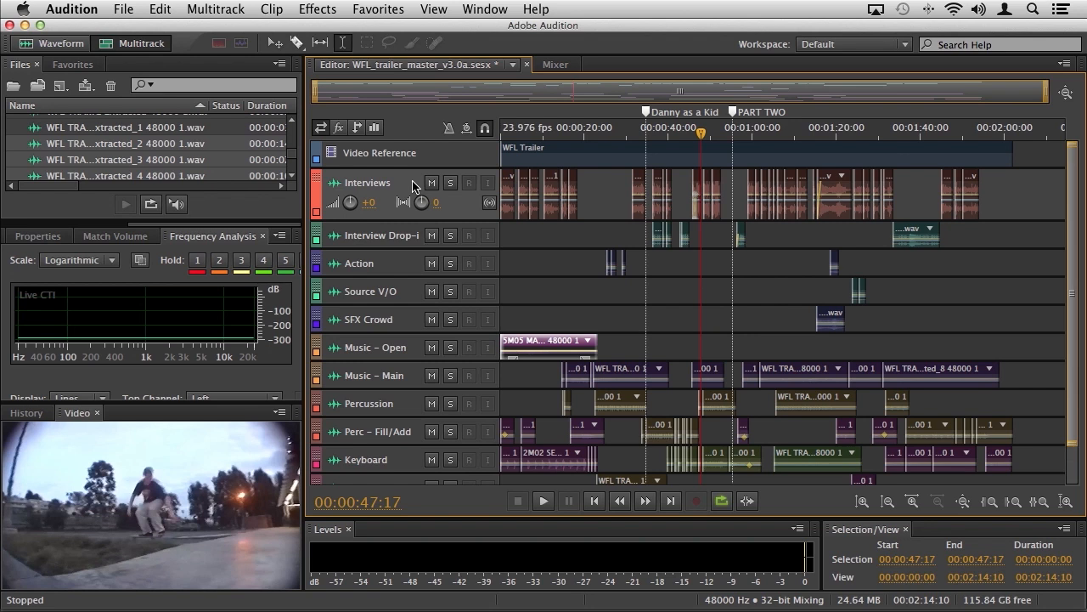
{"action": "mouse_move", "coordinate": [407, 185]}
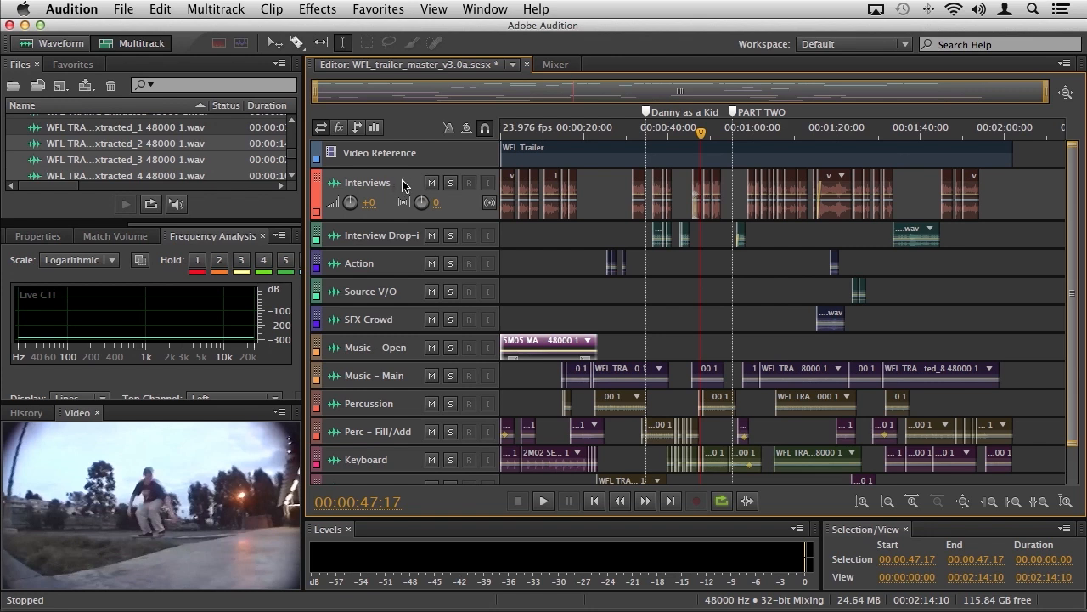